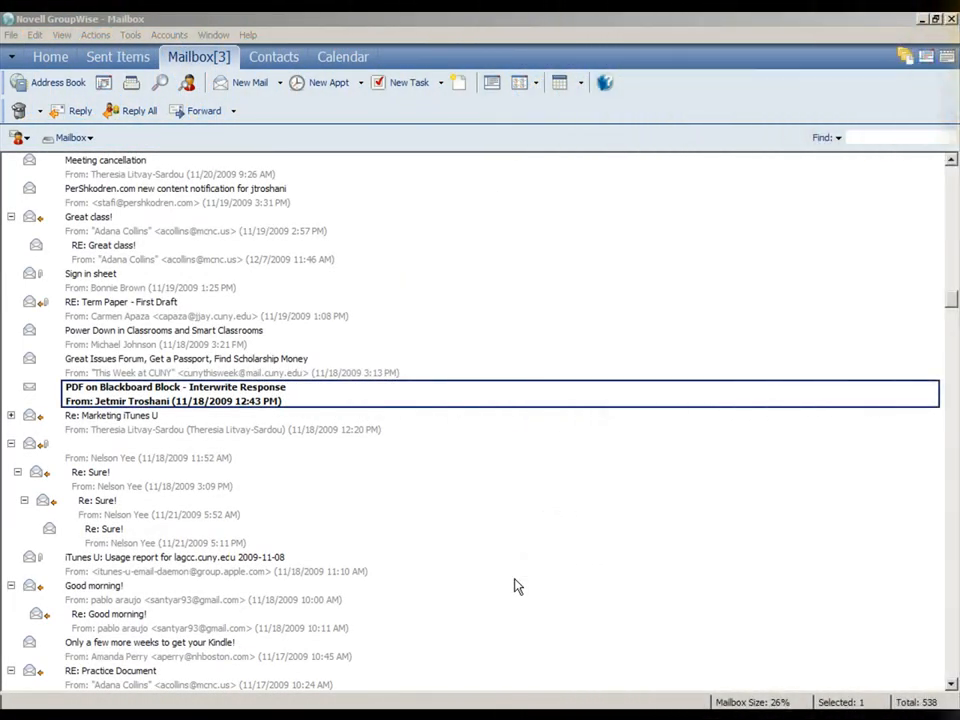
pyautogui.moveTo(488, 486)
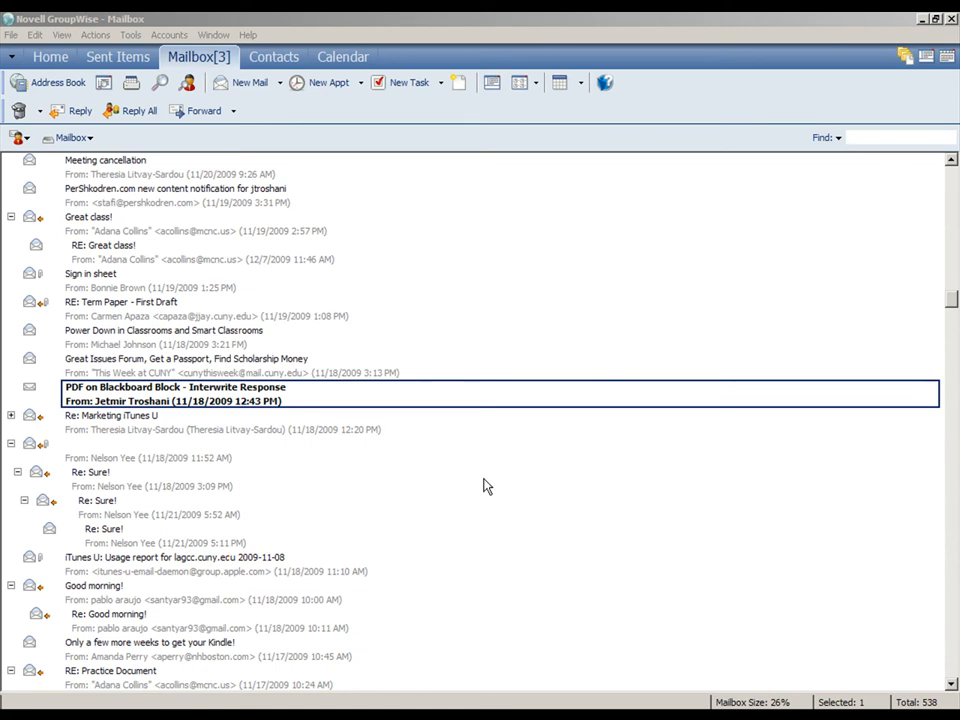
pyautogui.moveTo(222, 220)
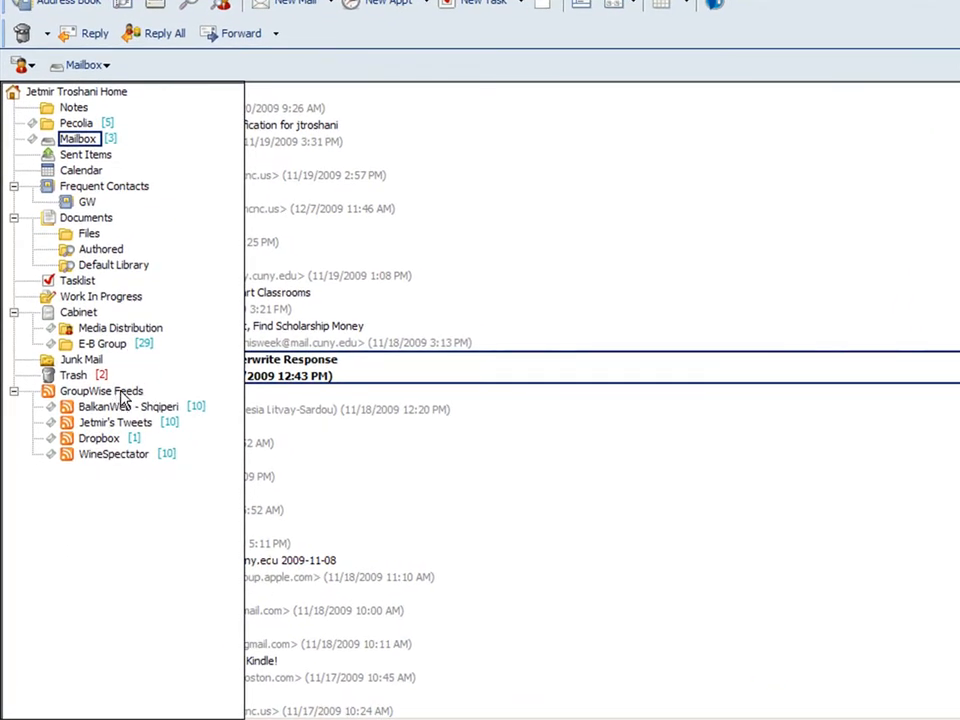
pyautogui.moveTo(144, 404)
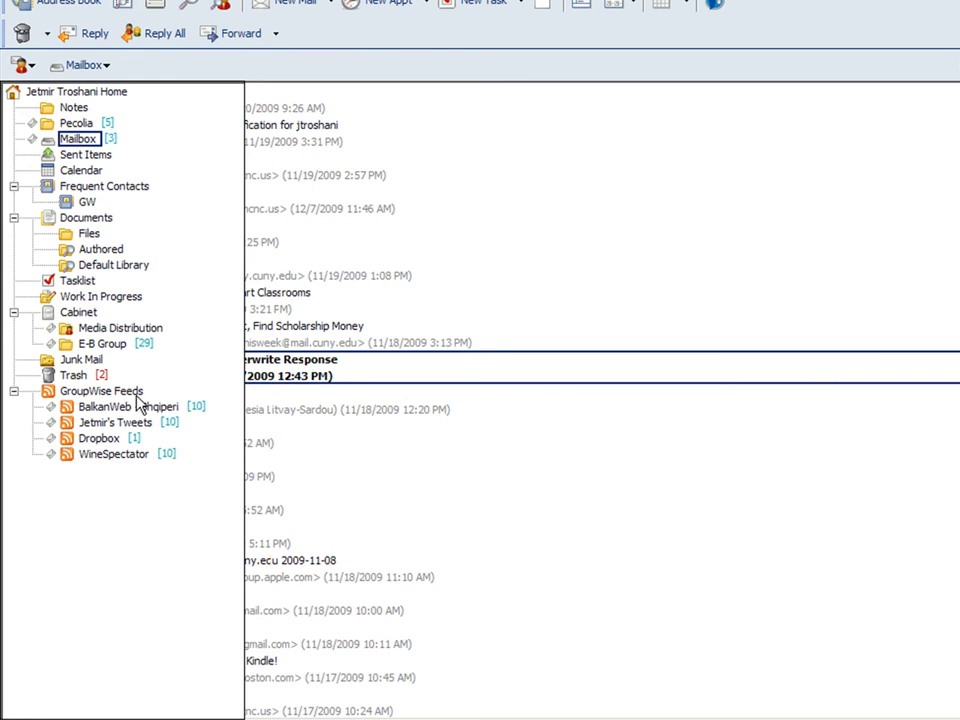
pyautogui.moveTo(150, 428)
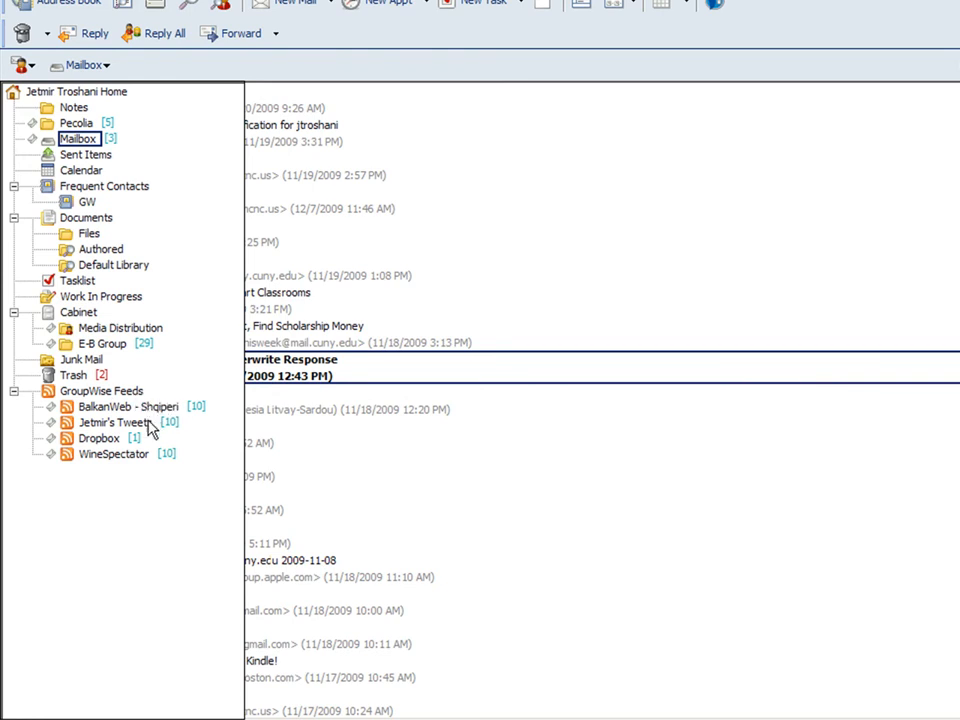
pyautogui.moveTo(136, 436)
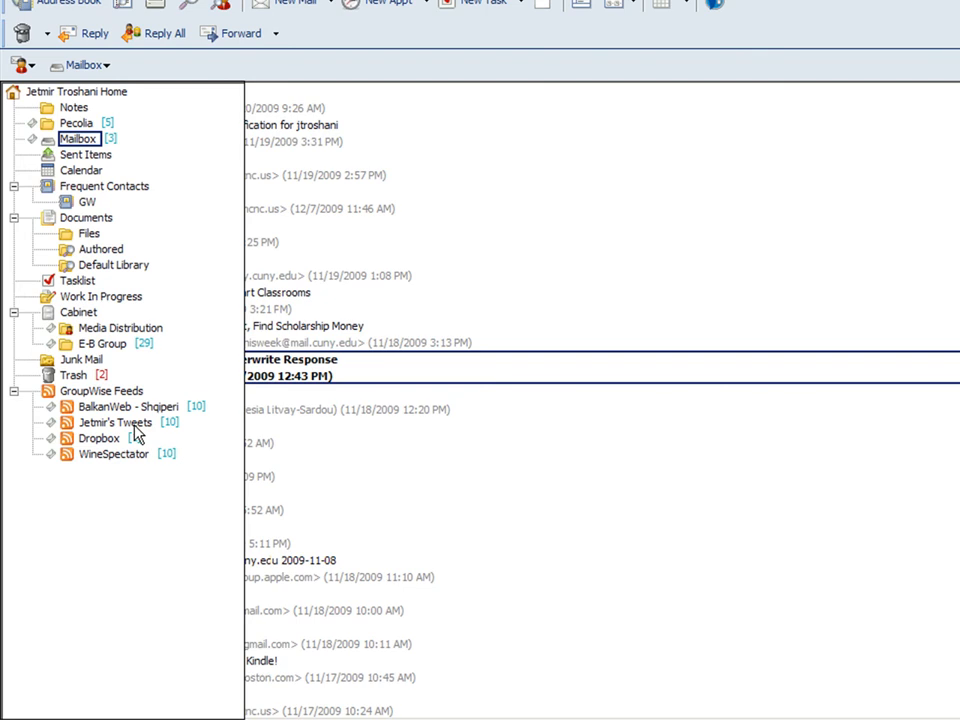
pyautogui.moveTo(140, 436)
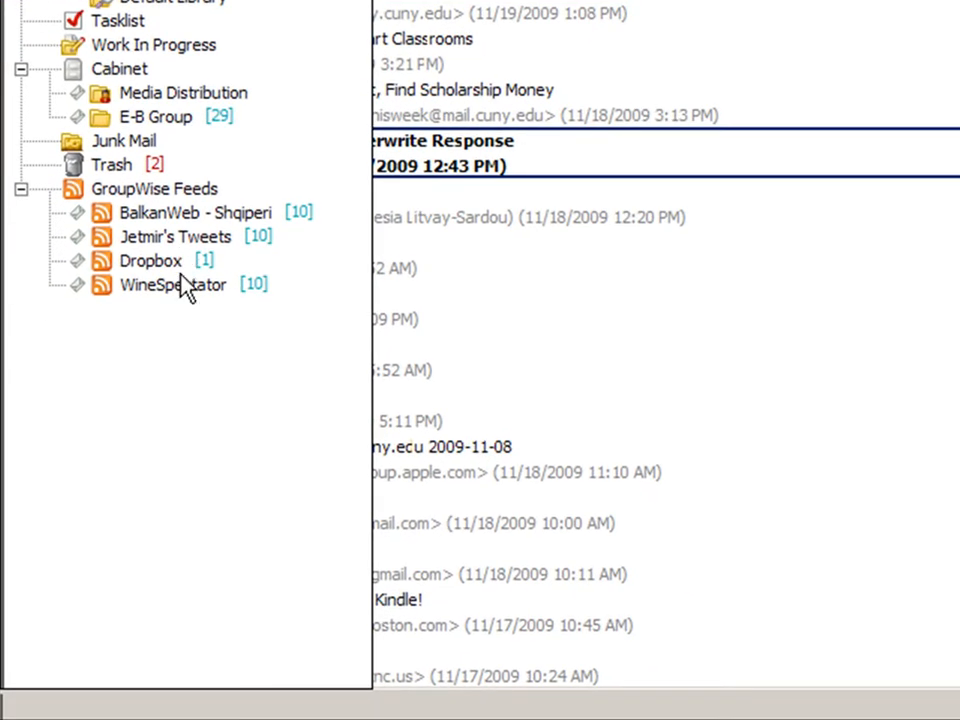
pyautogui.moveTo(190, 272)
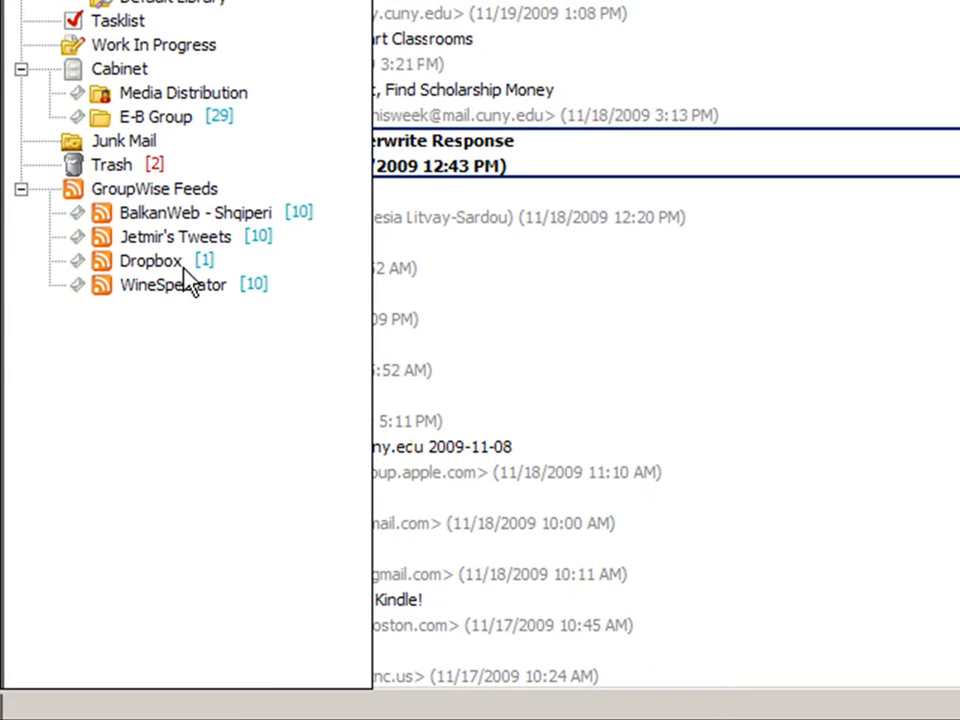
pyautogui.moveTo(190, 262)
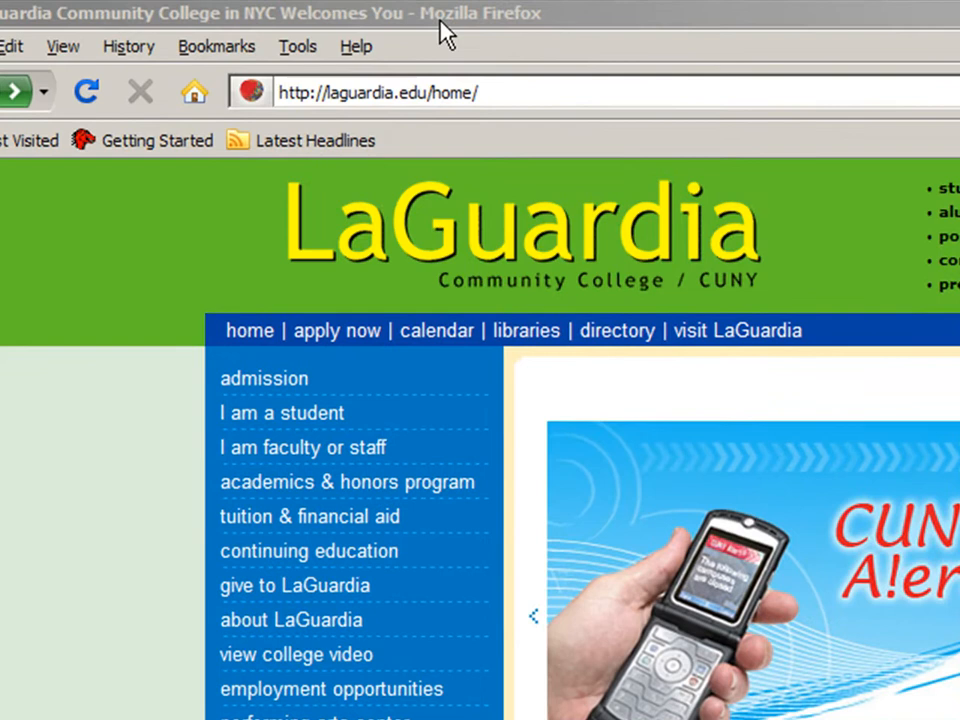
pyautogui.moveTo(524, 24)
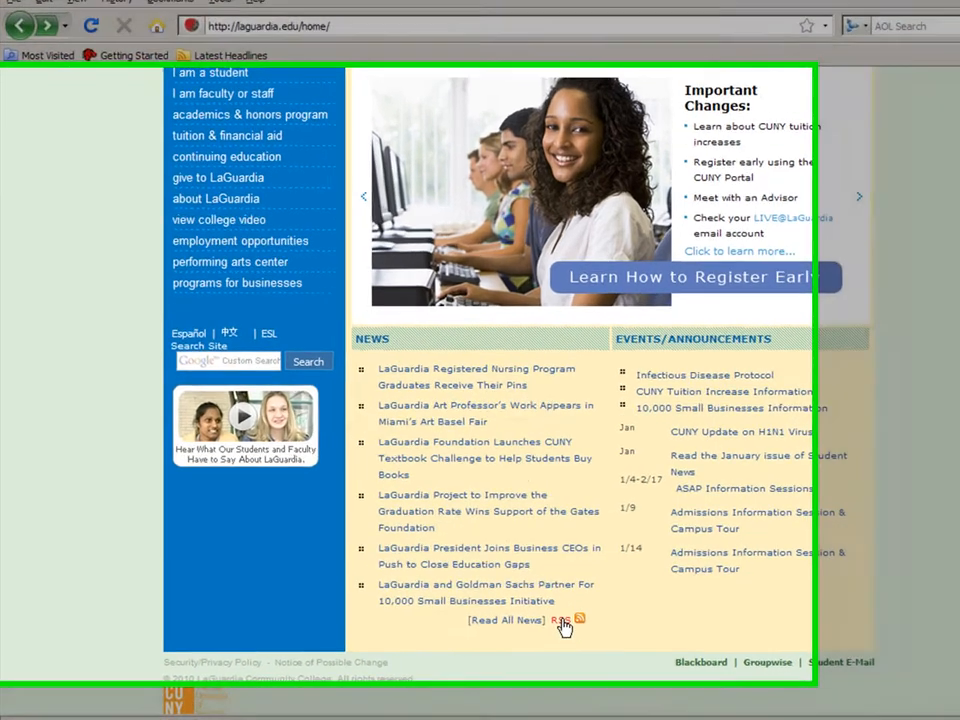
# Step: Open the LaGuardia college news RSS feed page from the home page
pyautogui.click(580, 620)
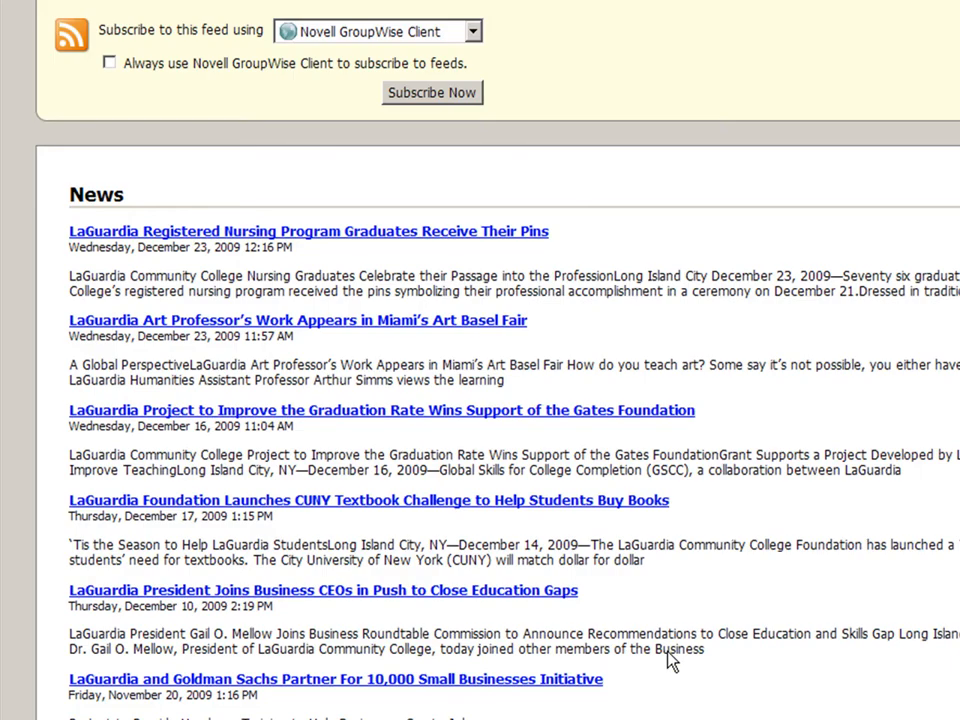
pyautogui.moveTo(498, 48)
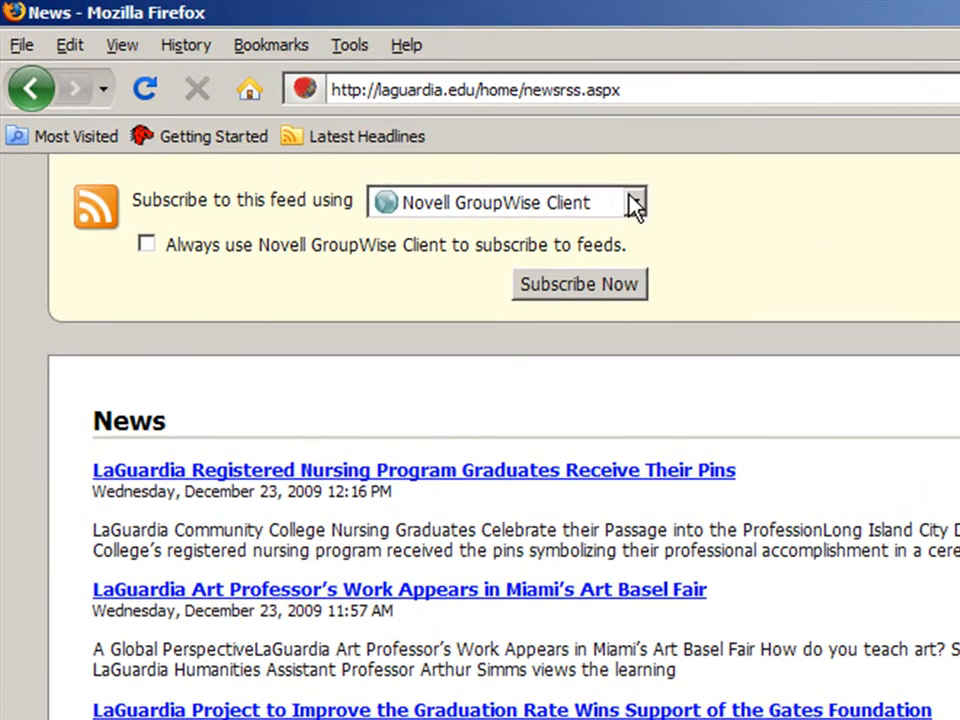
pyautogui.moveTo(458, 222)
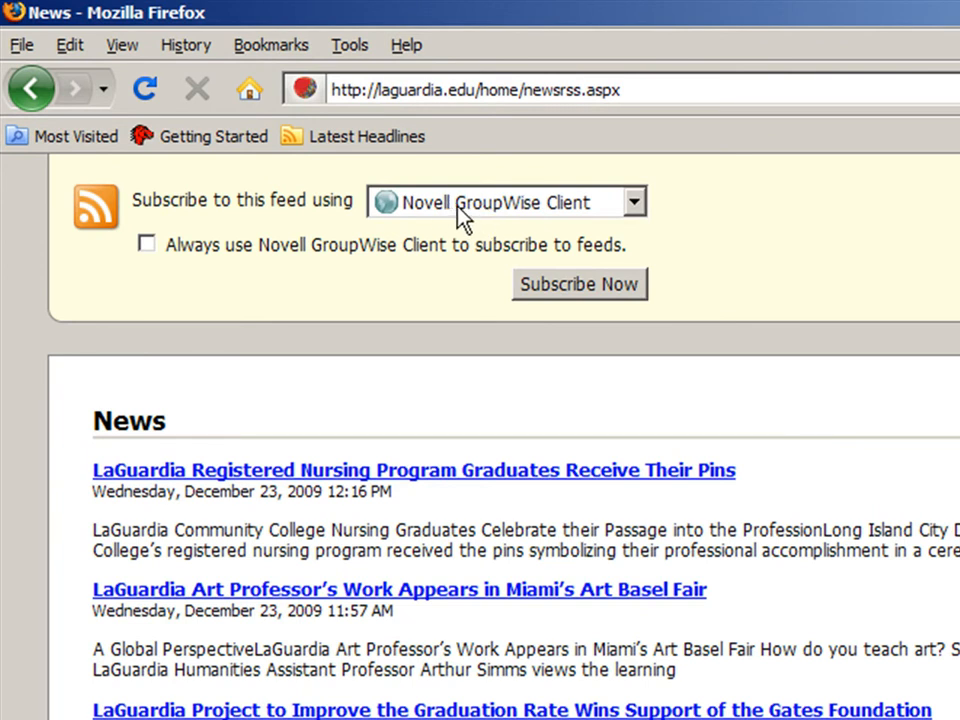
pyautogui.click(632, 202)
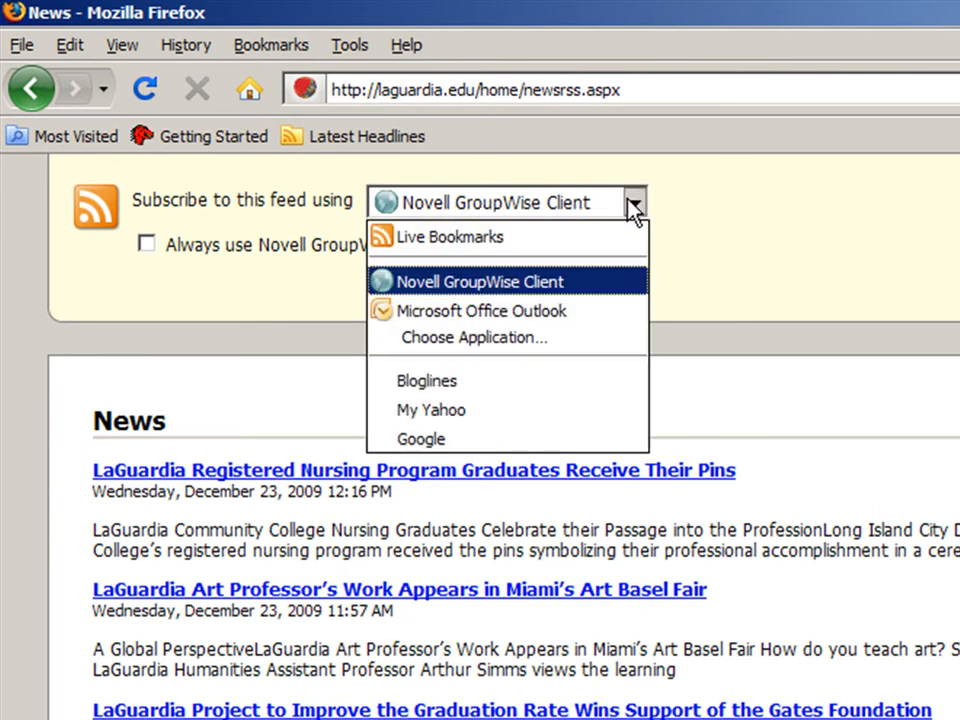
pyautogui.moveTo(560, 352)
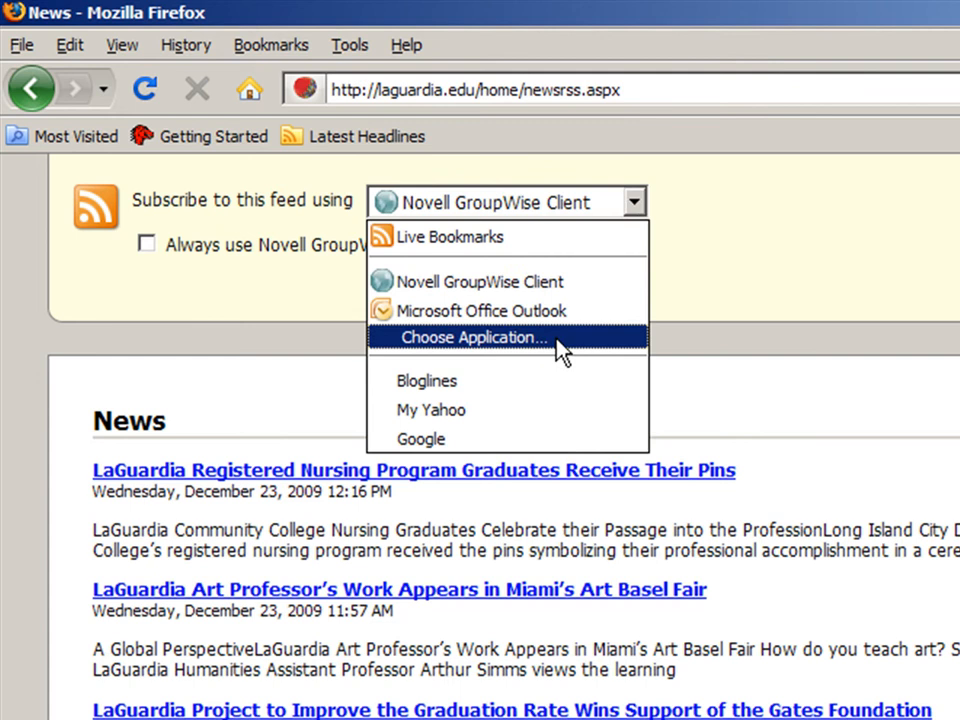
pyautogui.moveTo(552, 362)
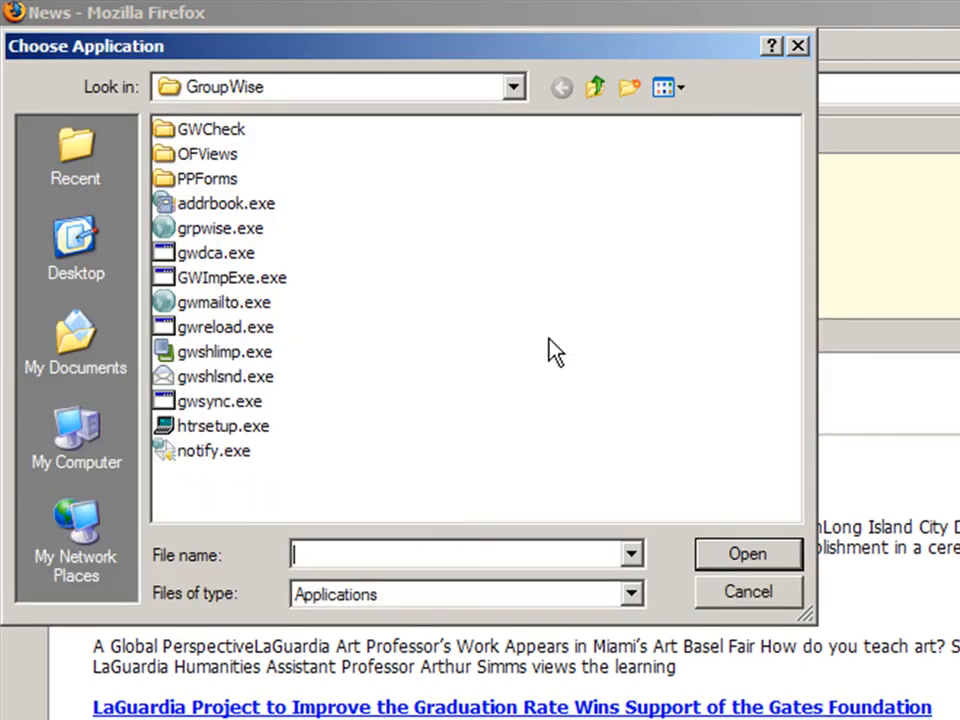
pyautogui.moveTo(220, 236)
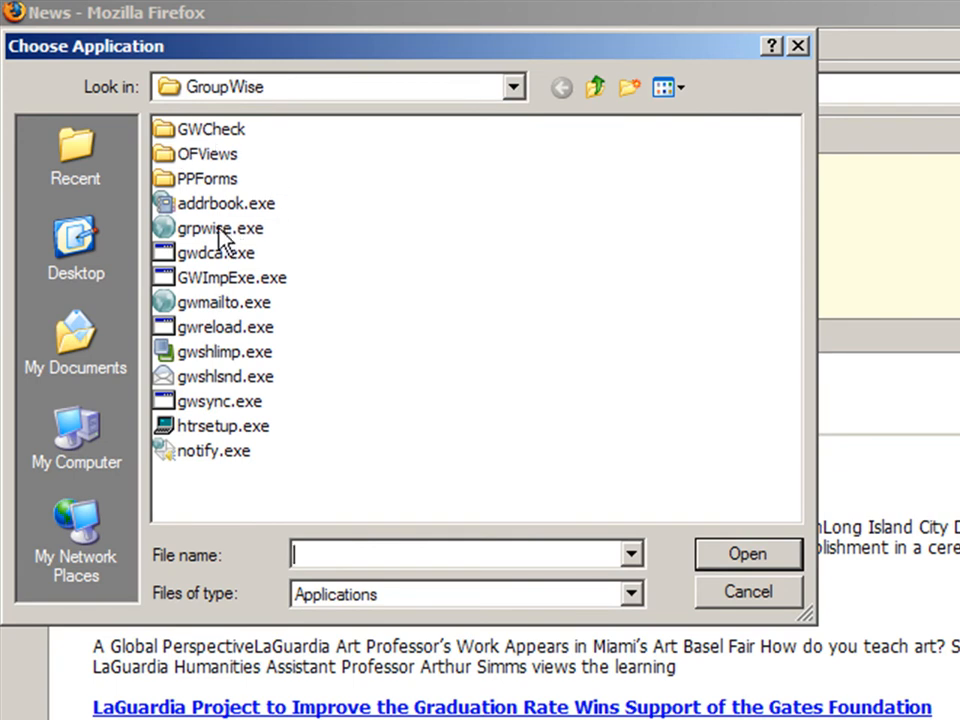
pyautogui.click(76, 240)
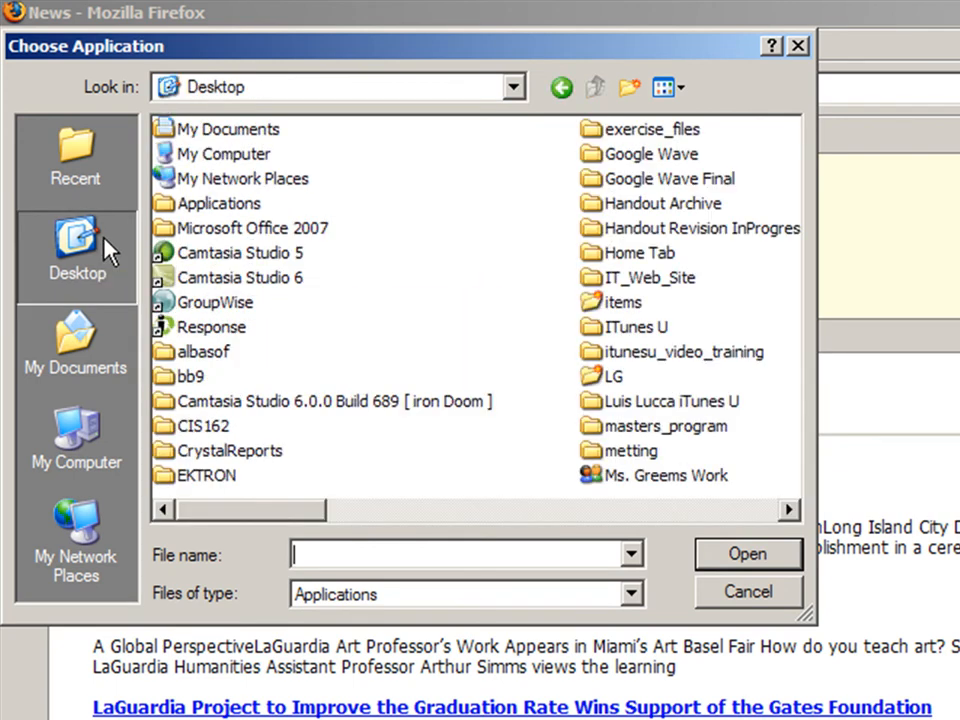
pyautogui.click(216, 302)
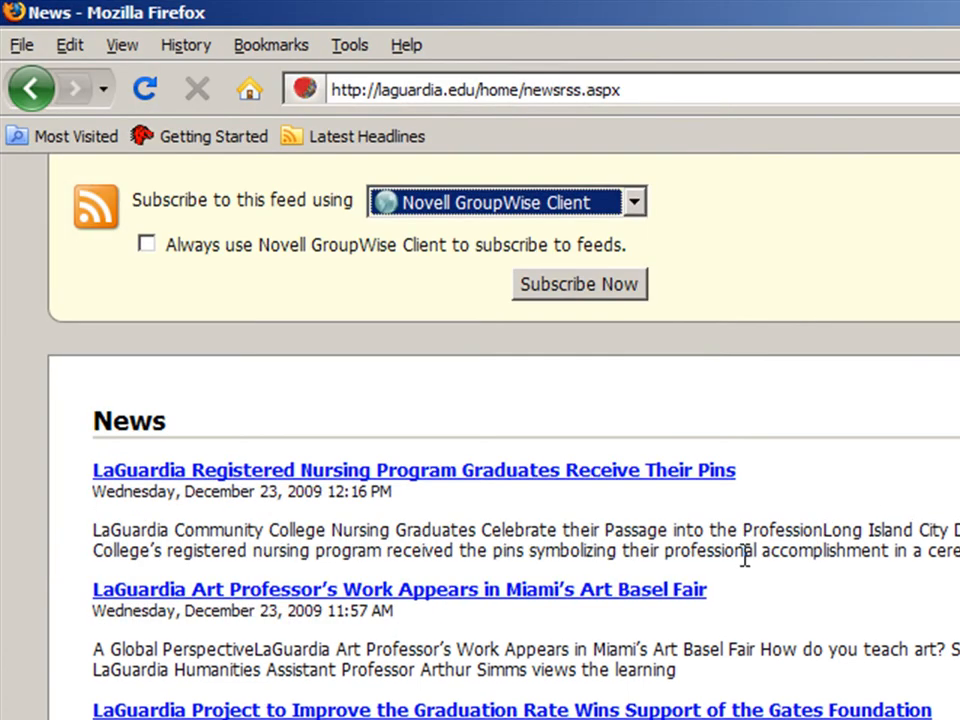
pyautogui.moveTo(482, 224)
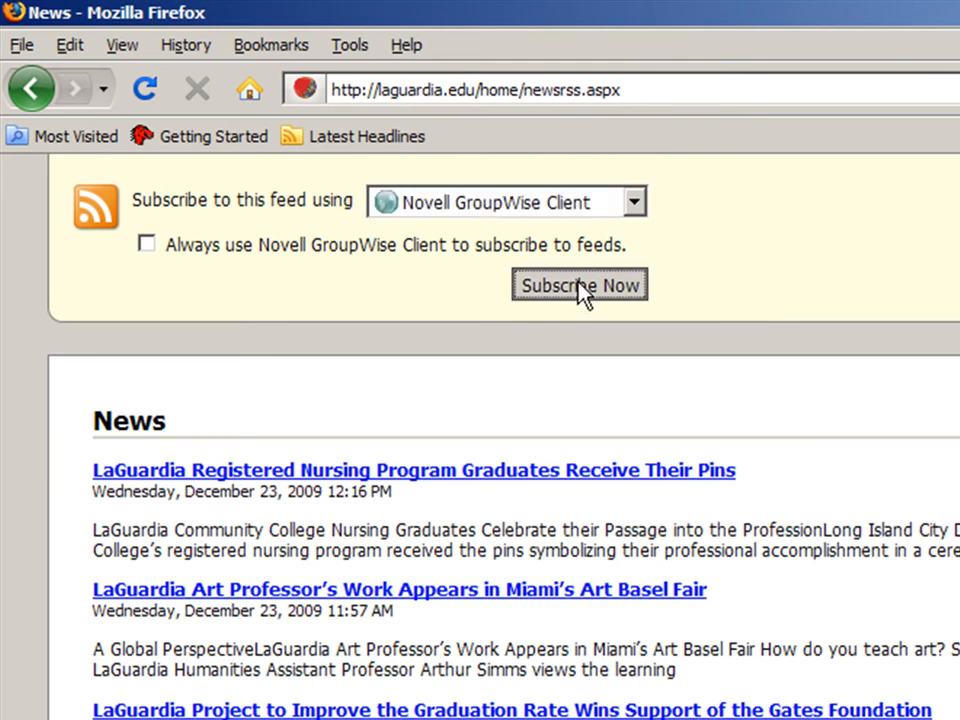
# Step: Subscribe to the news feed as folder 'LAGCC Feeds' with hourly updates
pyautogui.click(578, 284)
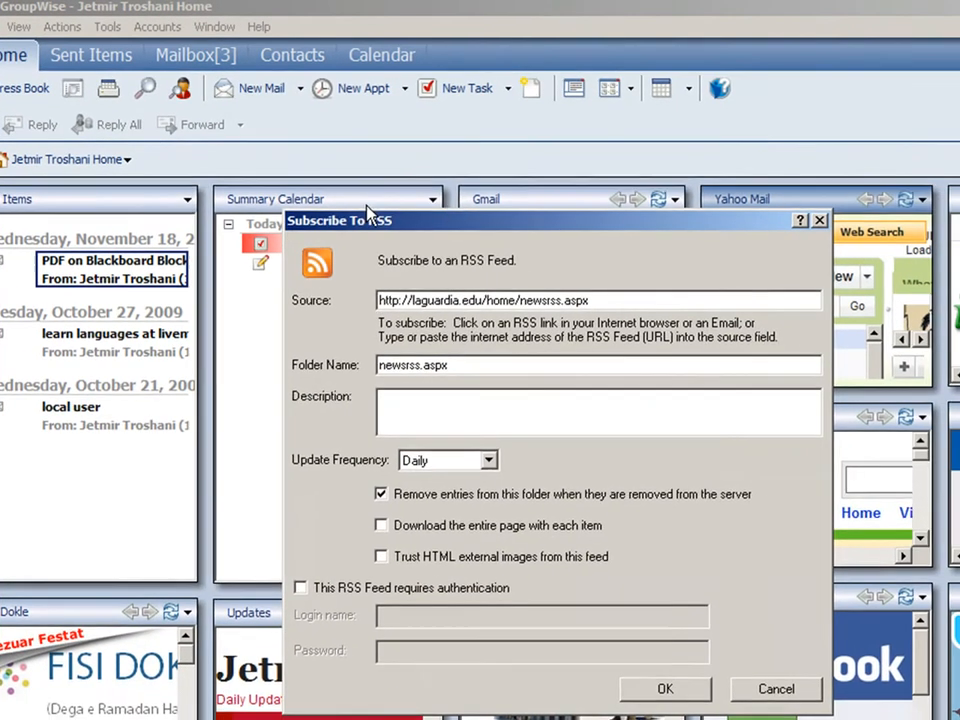
pyautogui.moveTo(220, 226)
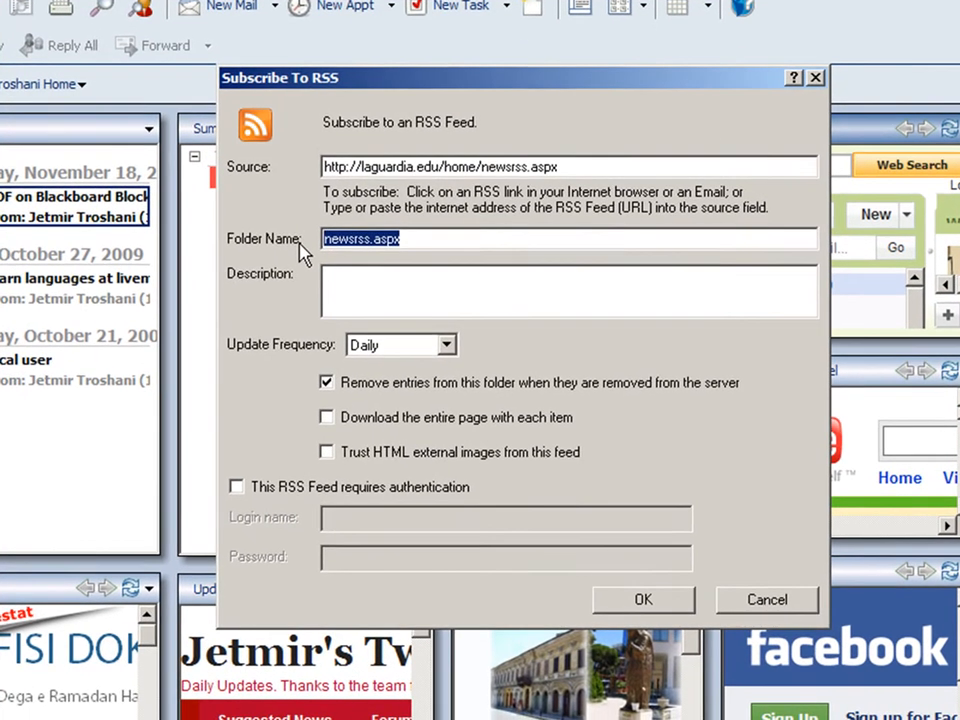
pyautogui.write('L')
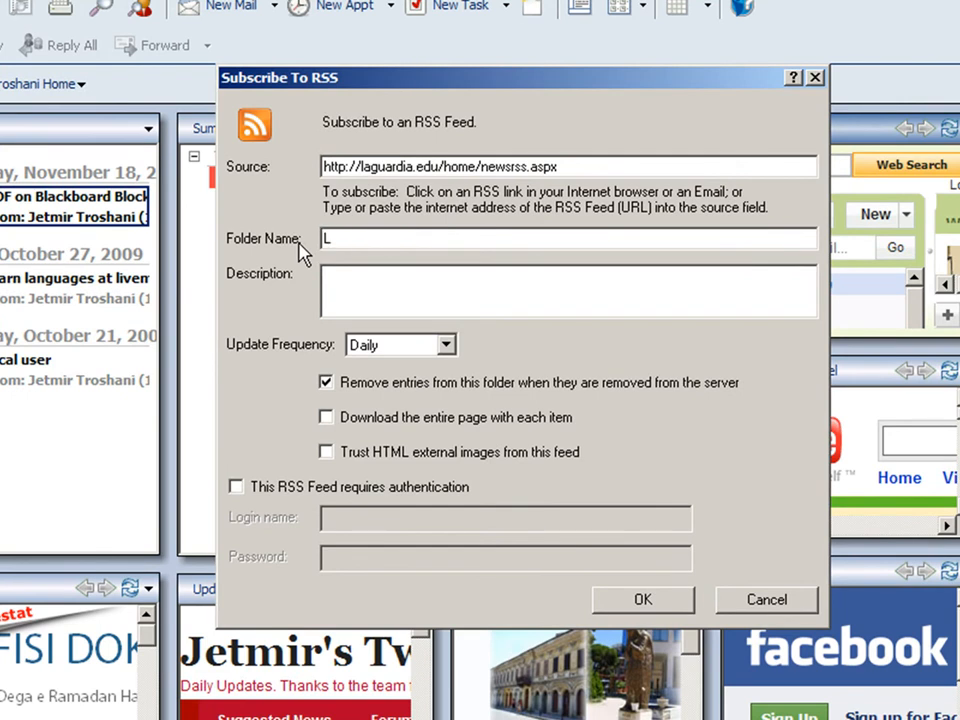
pyautogui.write('AGCC')
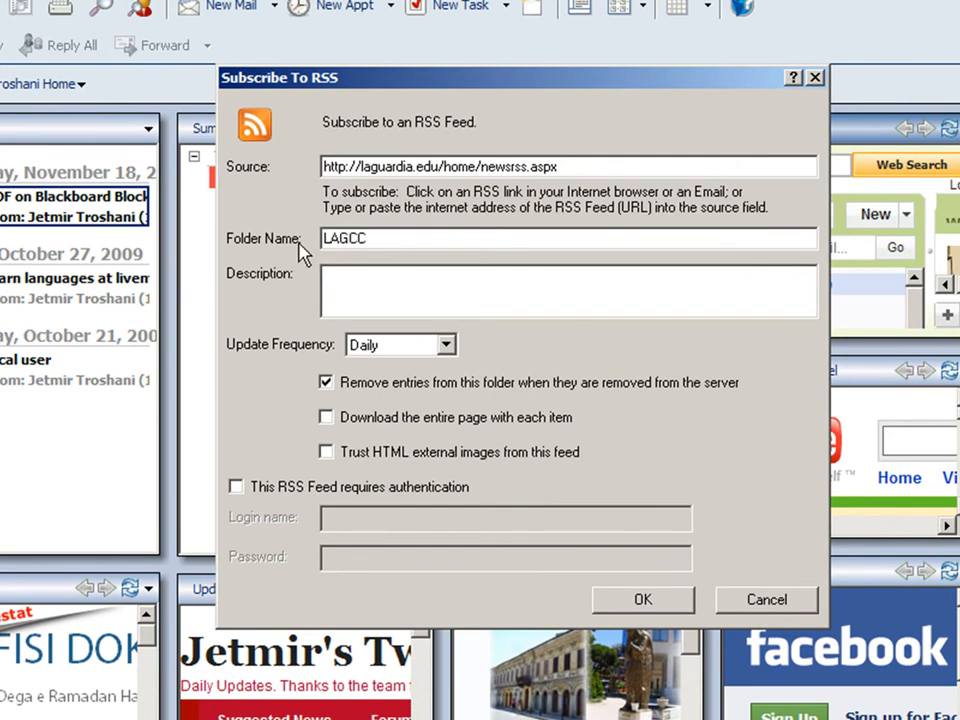
pyautogui.write('Feeds')
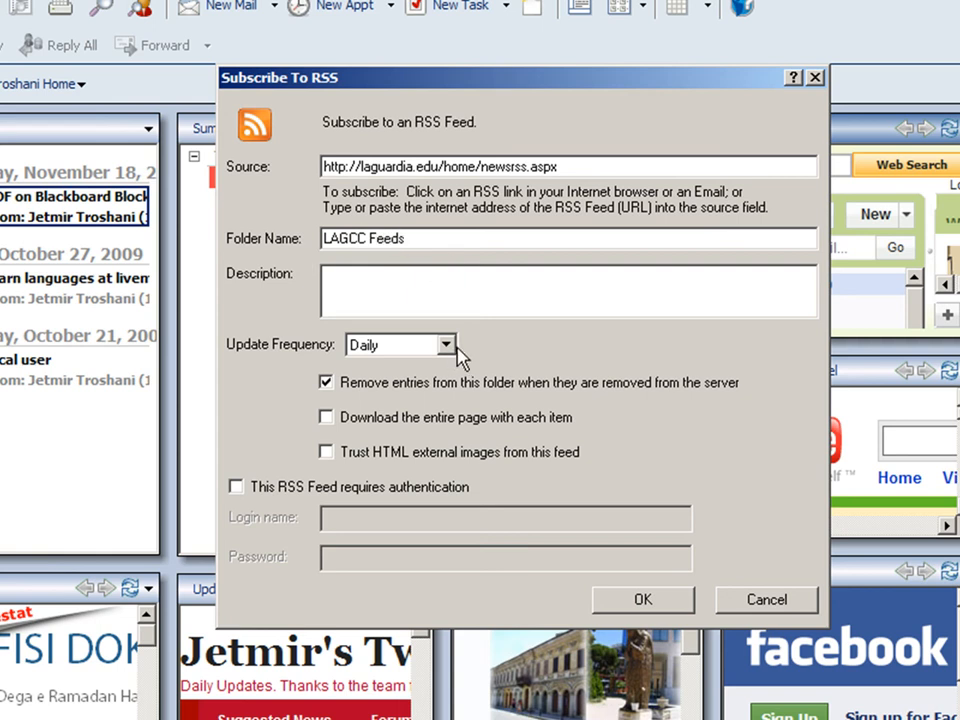
pyautogui.click(444, 344)
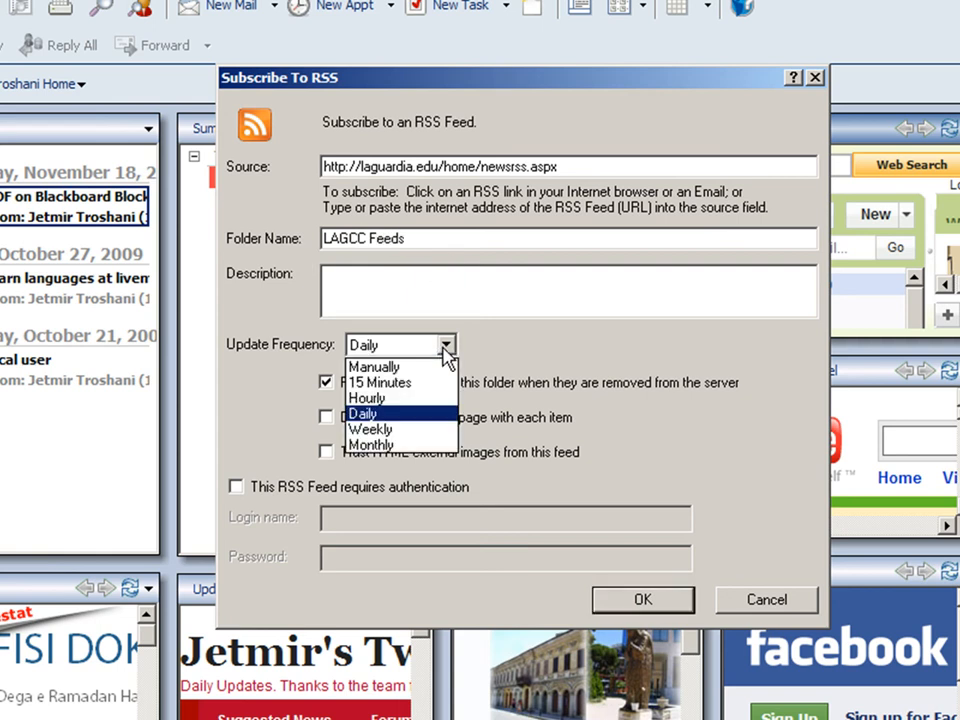
pyautogui.moveTo(444, 398)
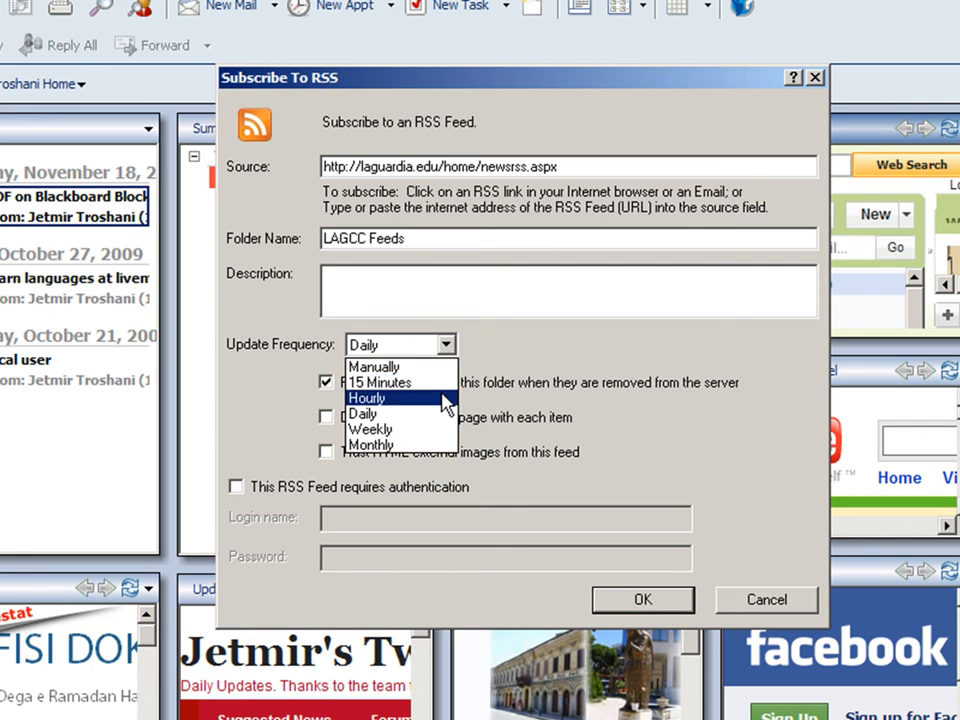
pyautogui.moveTo(428, 406)
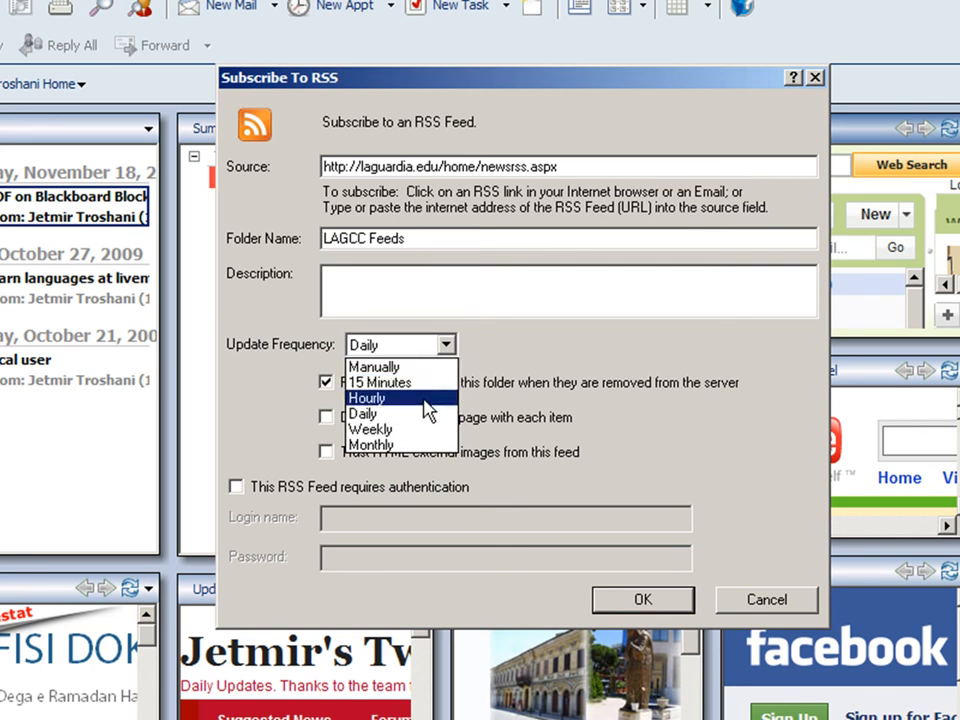
pyautogui.click(364, 412)
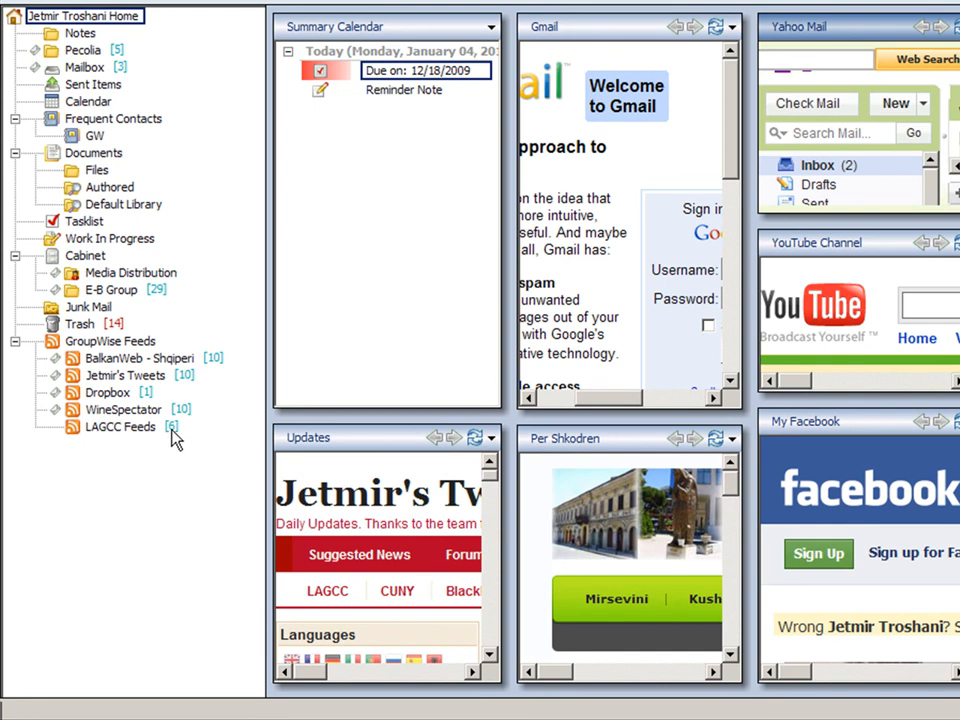
pyautogui.moveTo(136, 442)
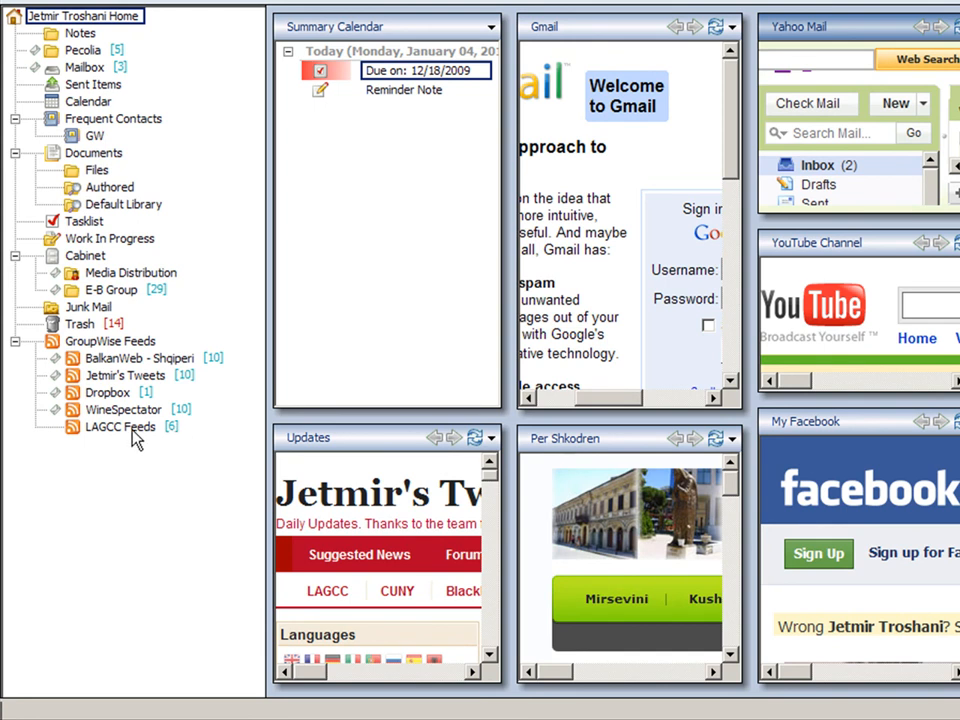